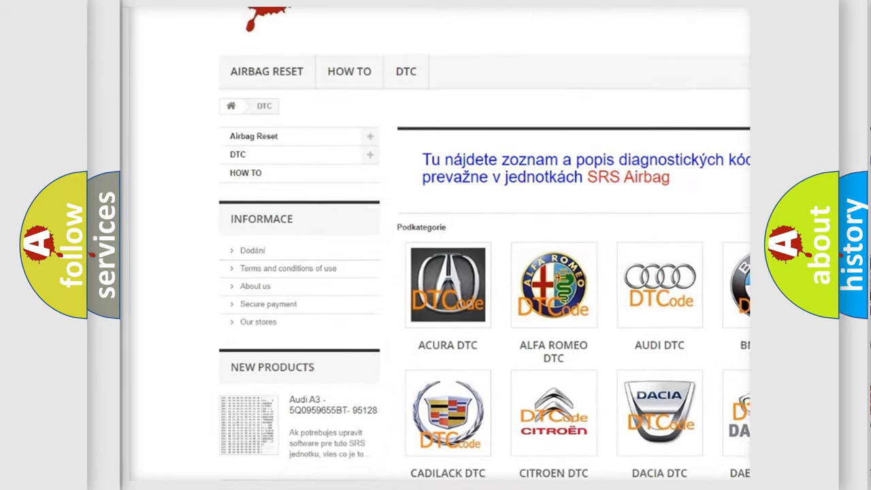
# Select the Audi DTC logo to load the Audi diagnostic code subcategory list
pyautogui.scroll(-3)
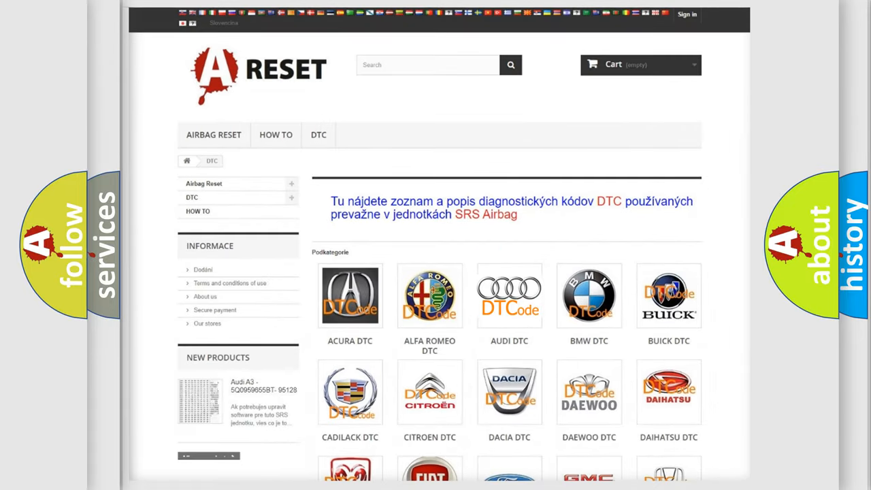
pyautogui.click(509, 297)
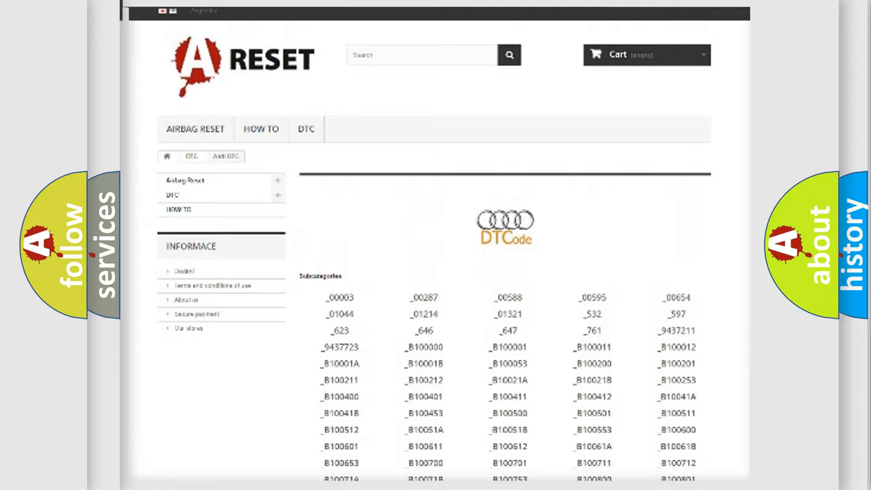